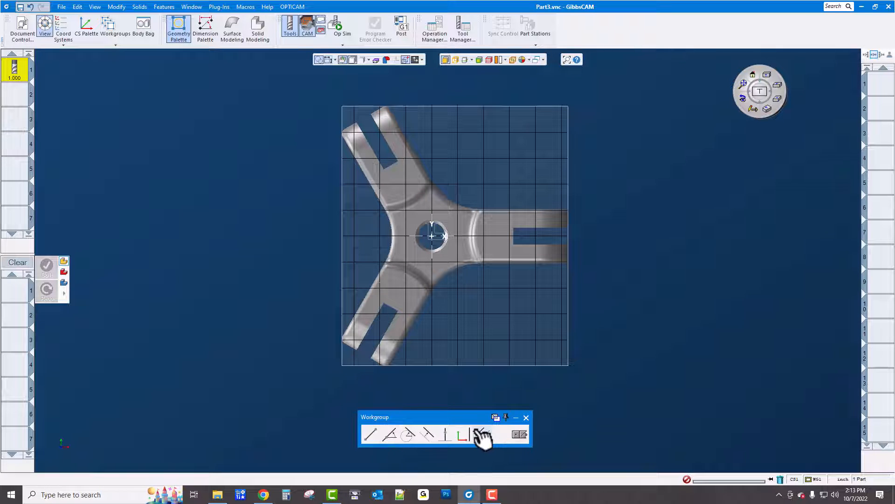
Start sketching a freehand path of connected points above the three-arm part
{"action": "left_click", "coordinate": [481, 435]}
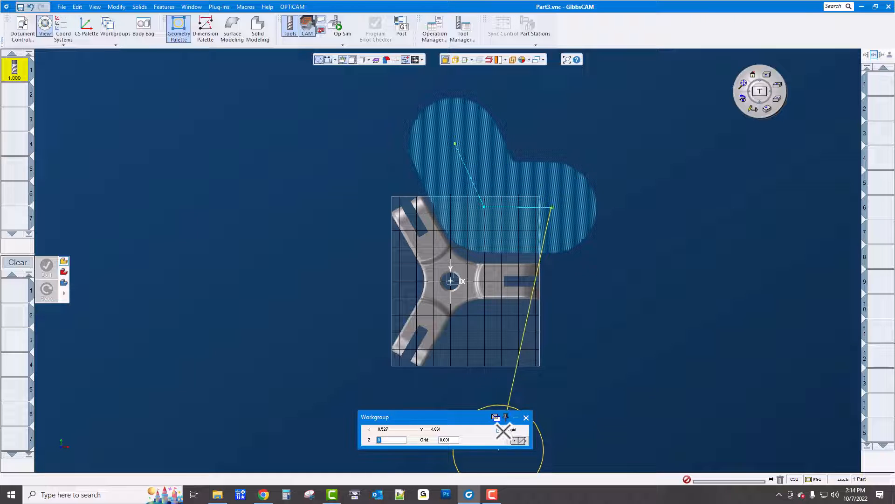
{"action": "left_click", "coordinate": [499, 429]}
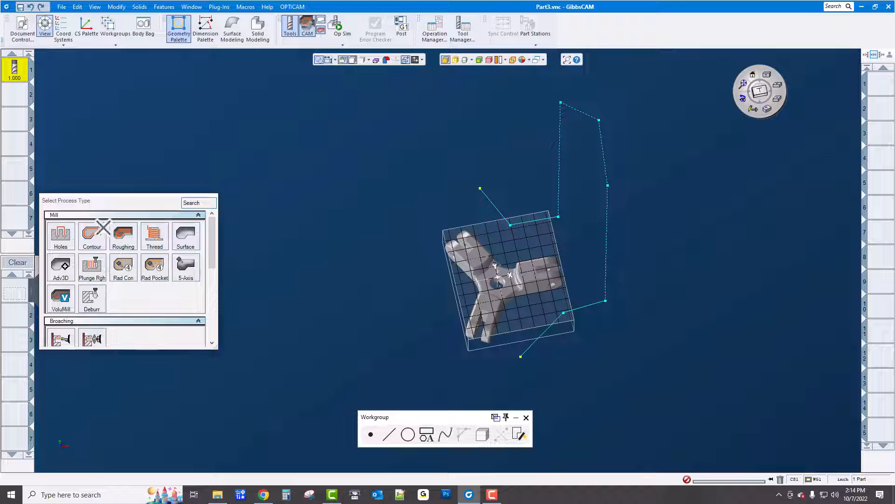
Create Contour process #1 with its feeds and depths, then close its dialog
{"action": "left_click", "coordinate": [91, 236]}
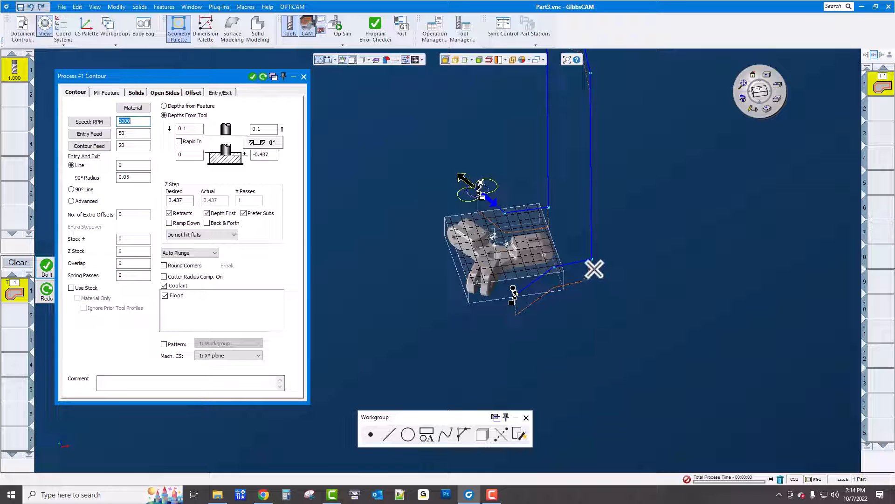
{"action": "left_click", "coordinate": [303, 77]}
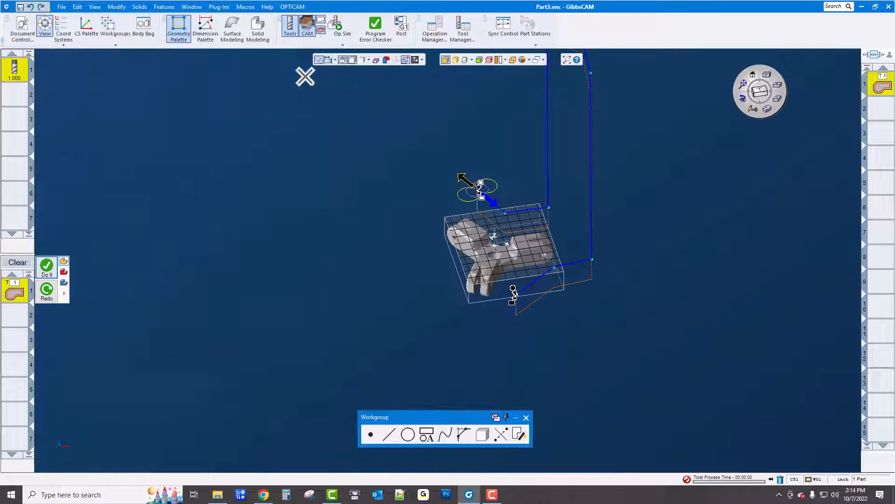